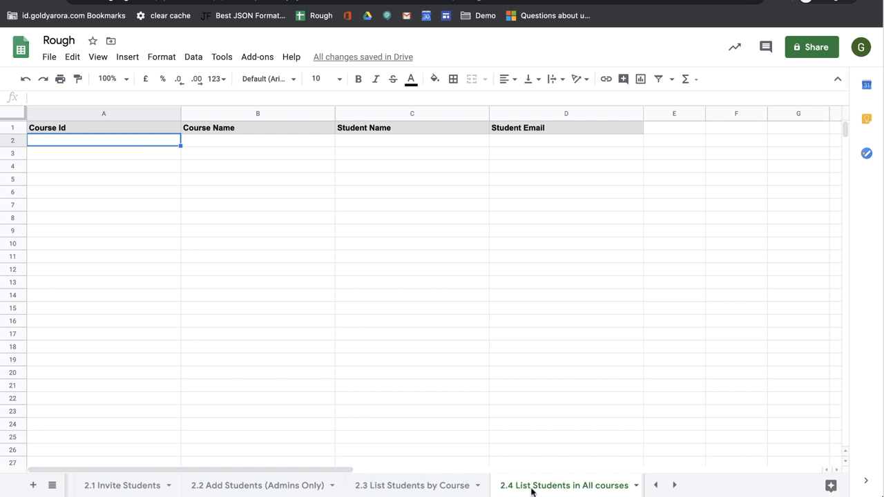
mouse_move(610, 491)
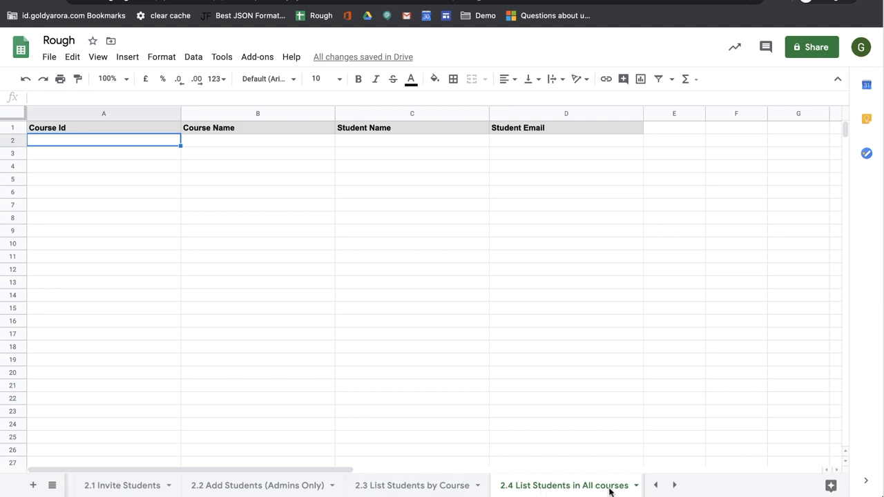
mouse_move(261, 156)
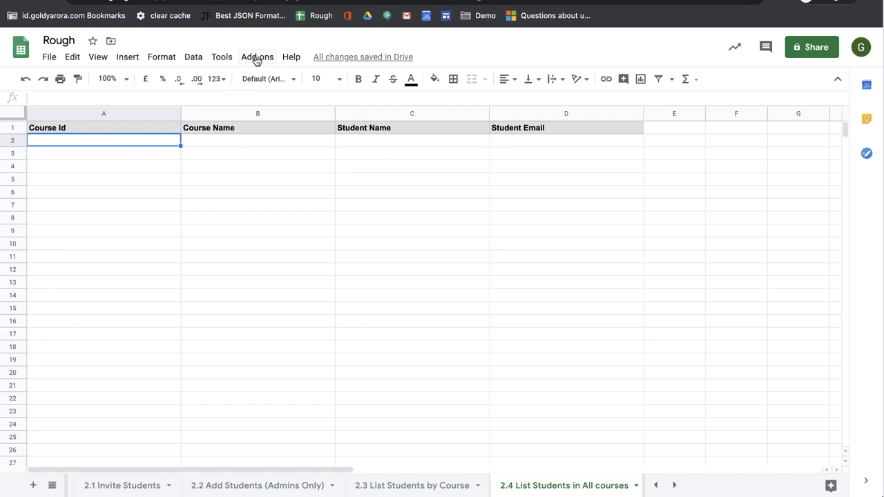
Run Classright's '2.4 List Students in All courses' from the Students Manager add-on menu.
click(256, 57)
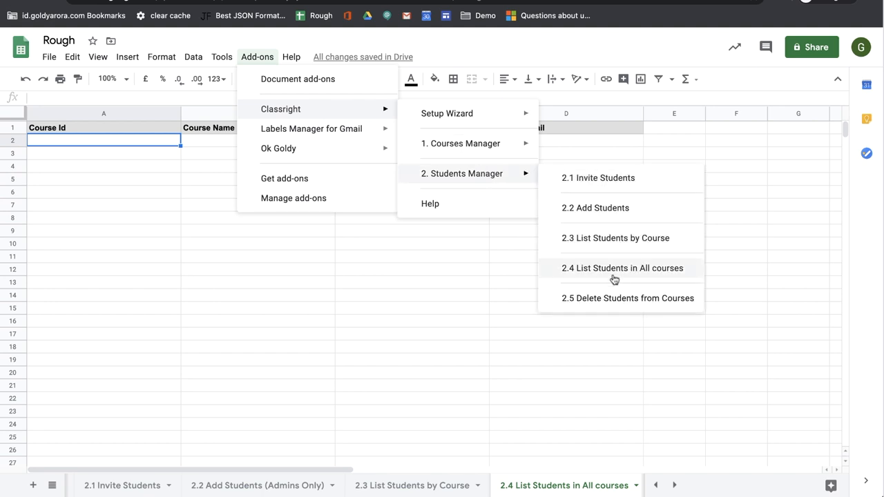
mouse_move(624, 276)
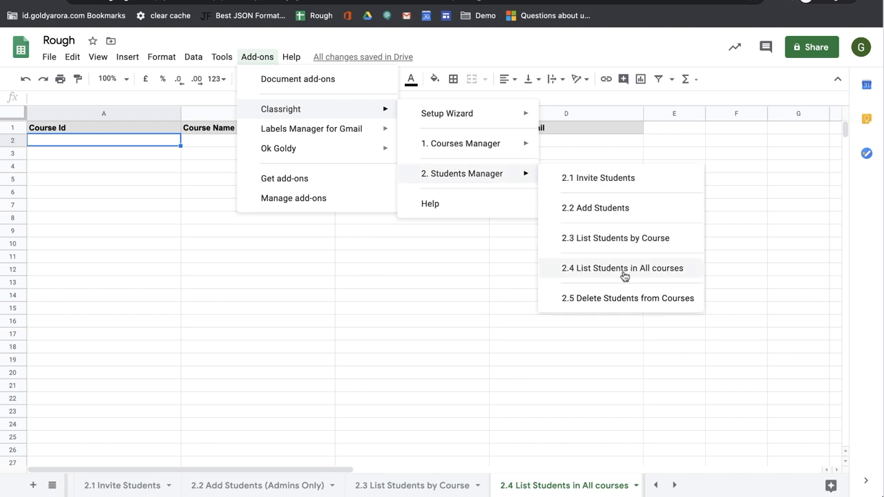
click(621, 268)
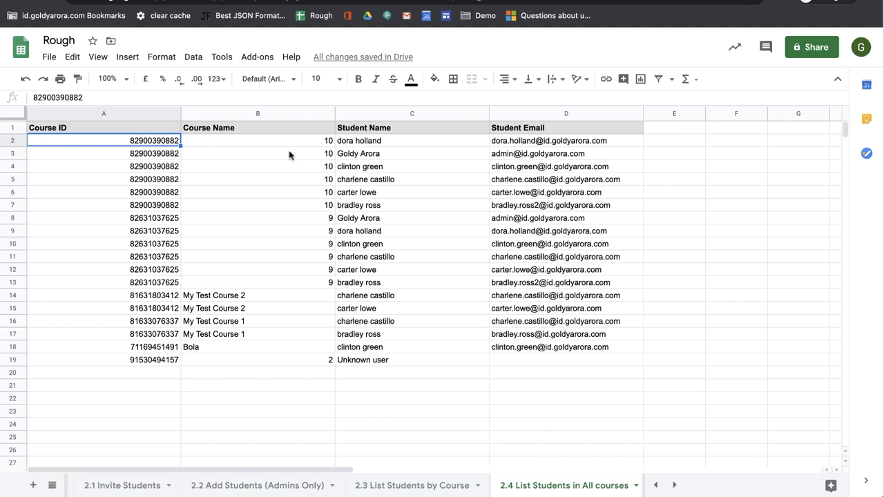
mouse_move(519, 185)
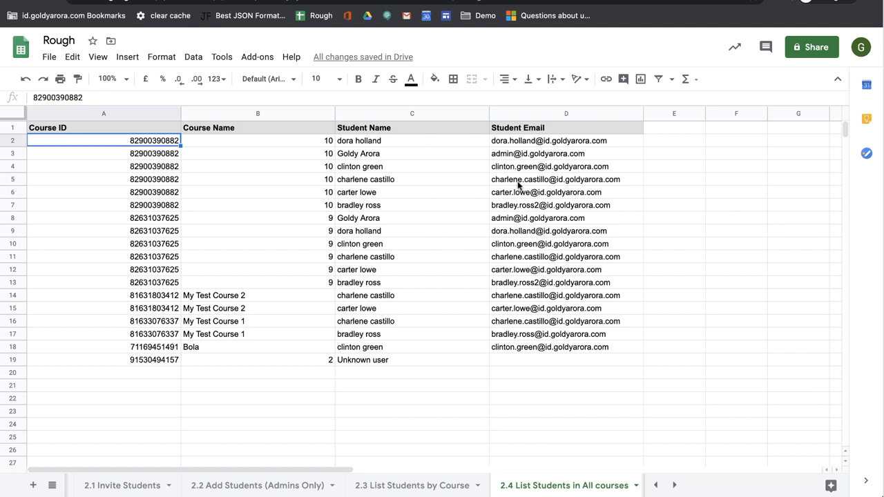